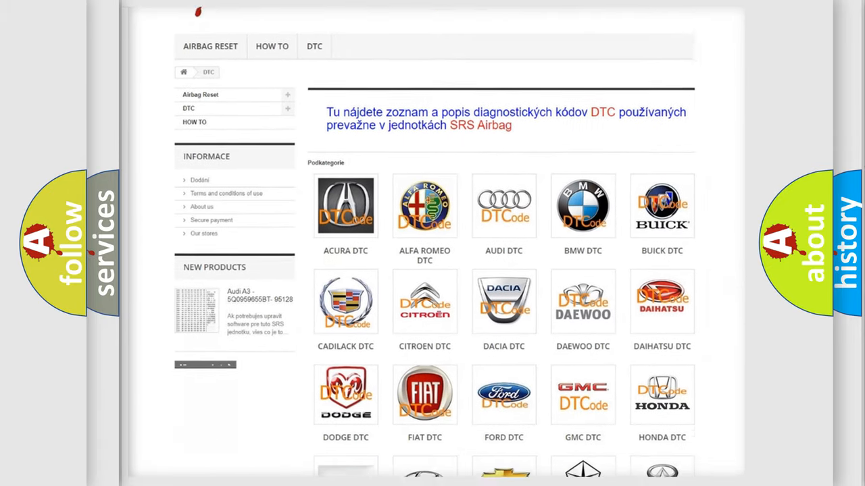
pyautogui.scroll(-3)
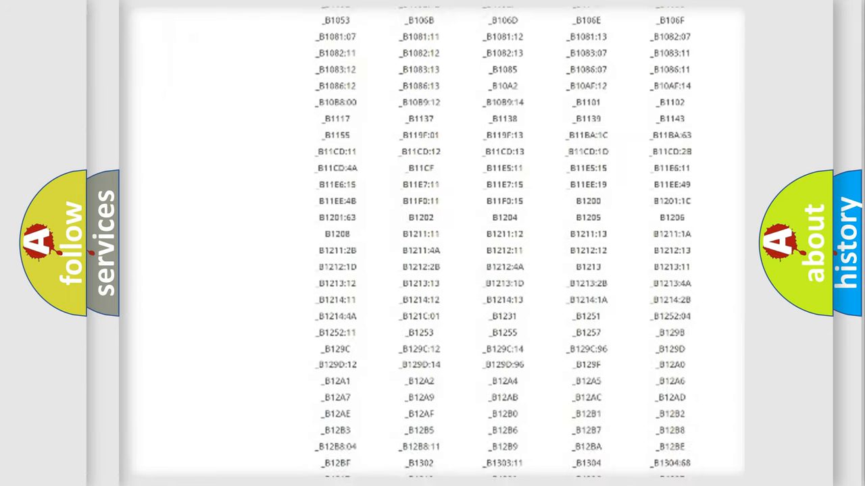
pyautogui.scroll(-3)
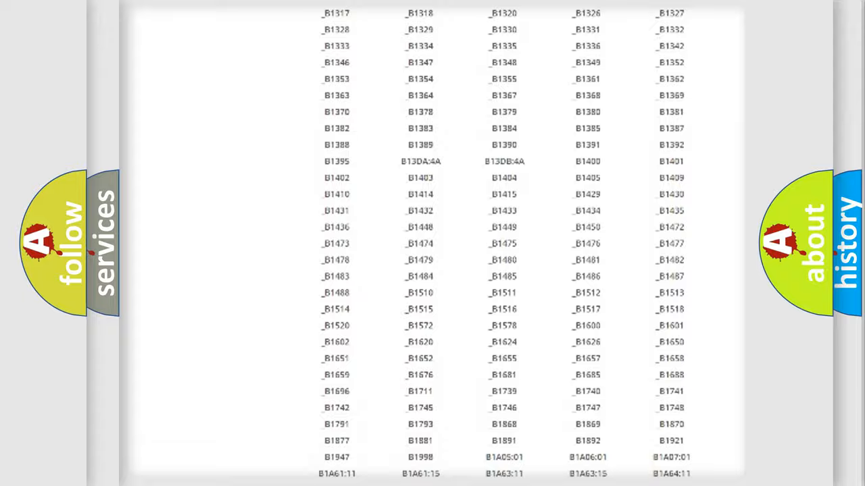